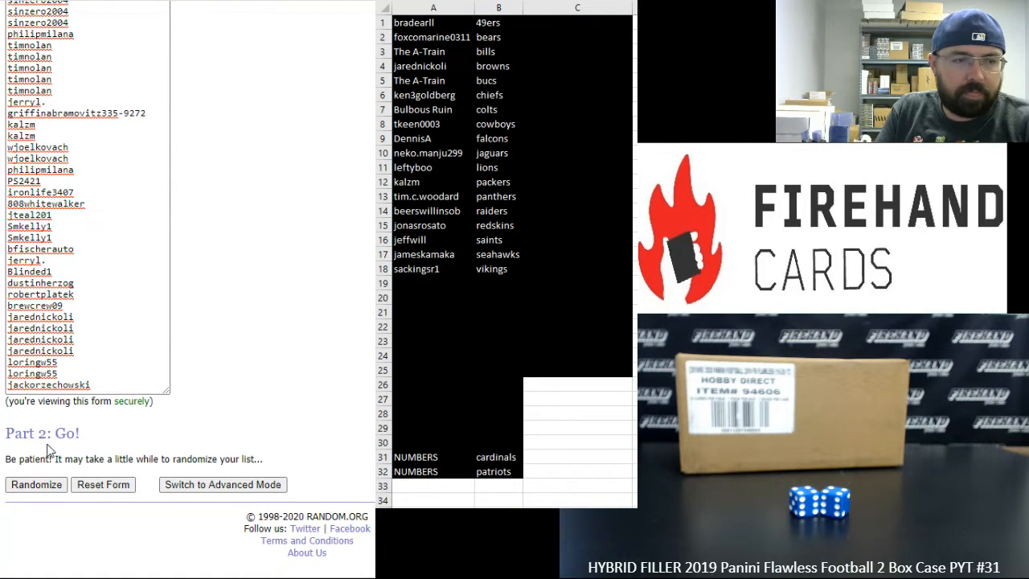
Step: Randomize the 37-name participant list and reshuffle it six more times
left_click(36, 484)
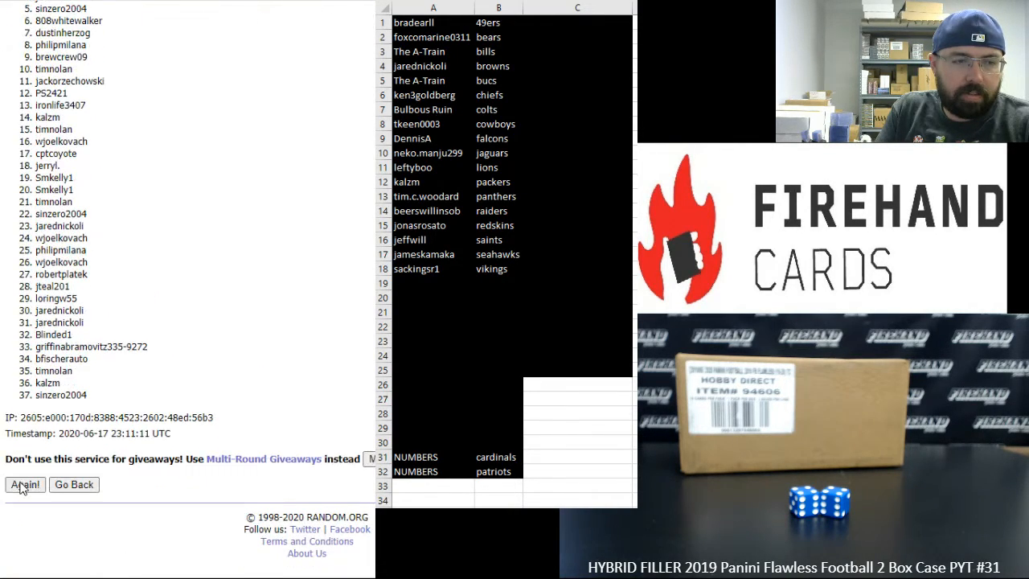
left_click(24, 484)
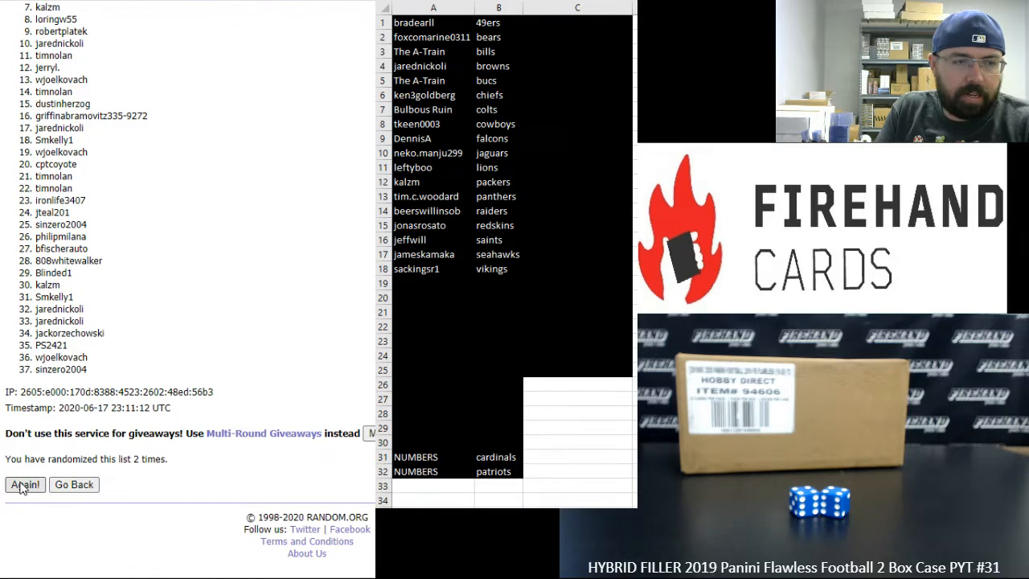
left_click(26, 484)
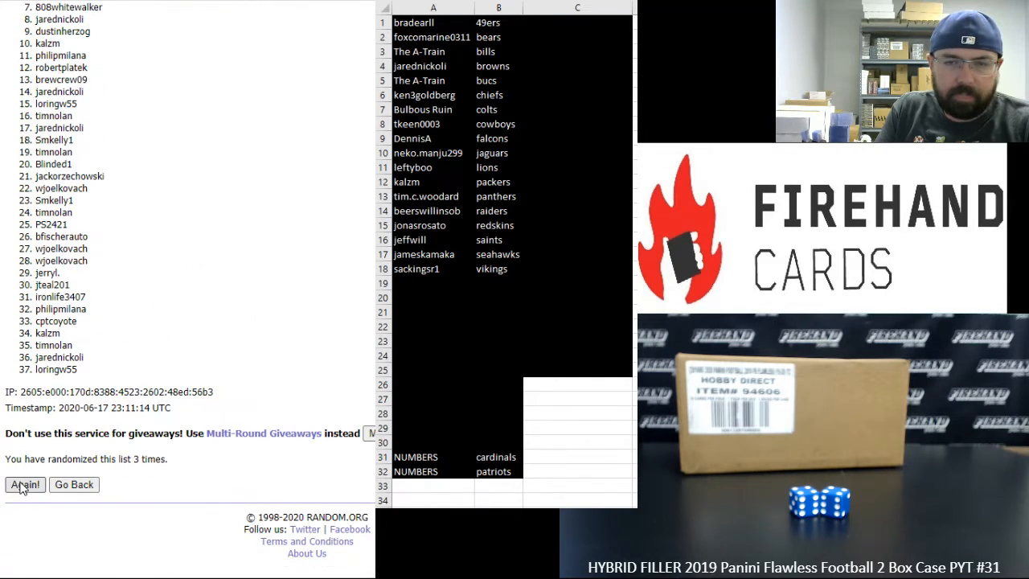
left_click(24, 484)
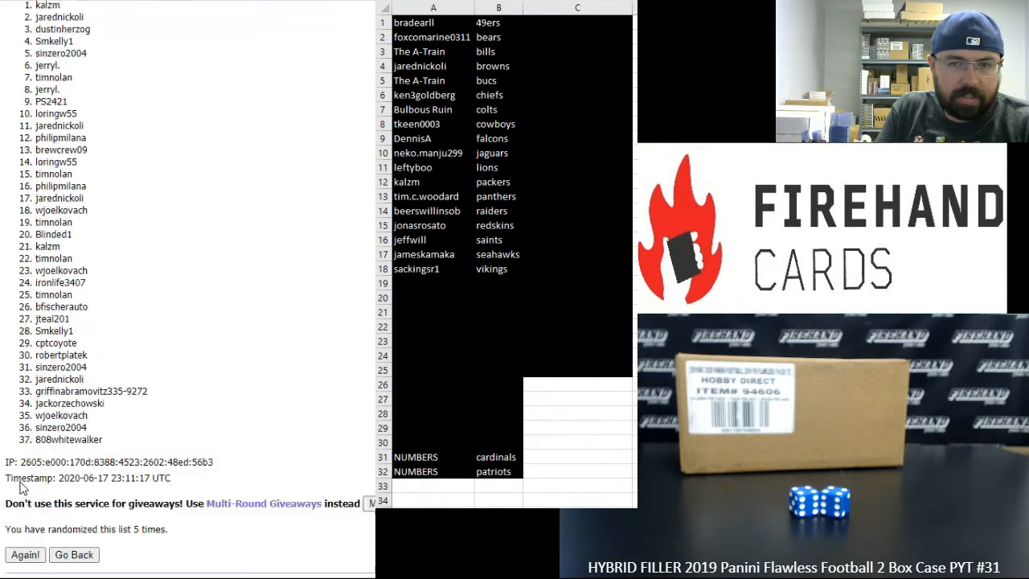
left_click(24, 555)
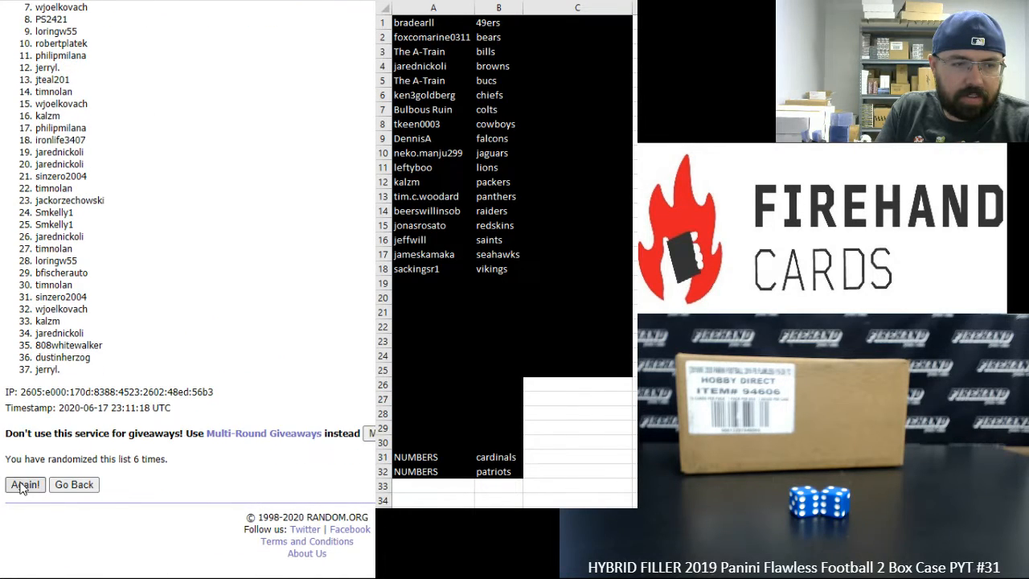
left_click(24, 484)
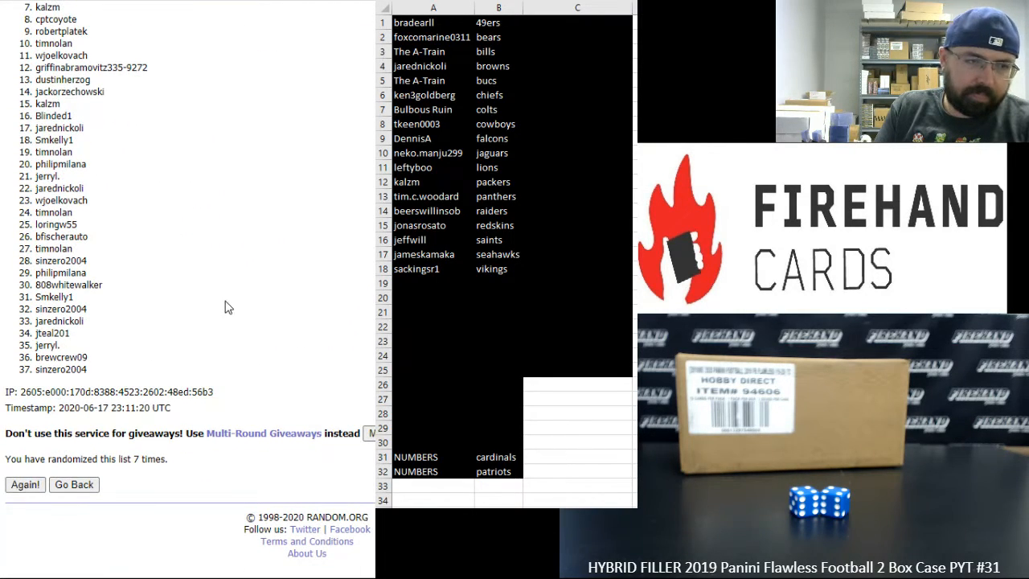
left_click(24, 484)
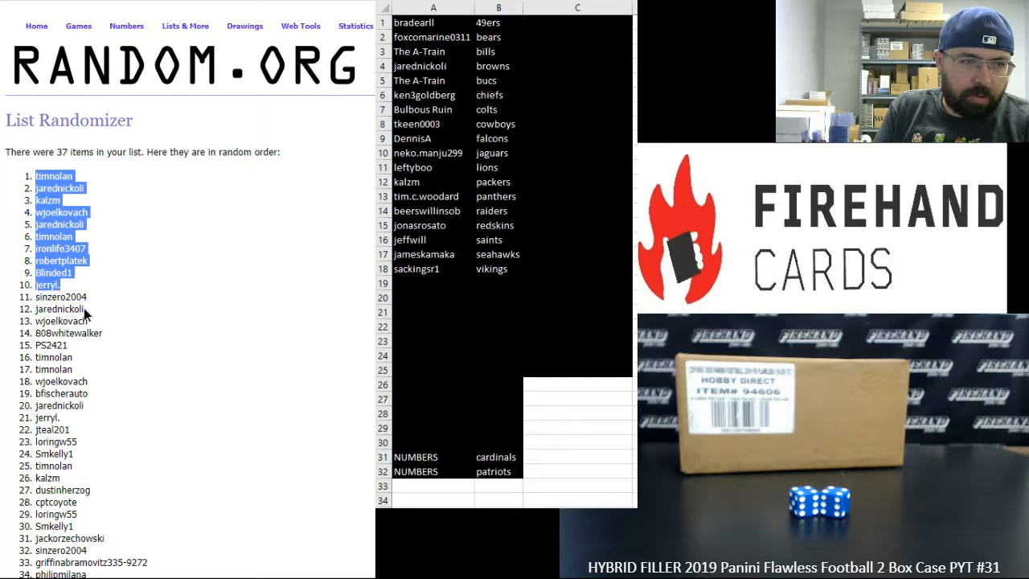
Step: Paste the copied top 25 randomized names into column C of the Excel sheet
scroll("down", 3)
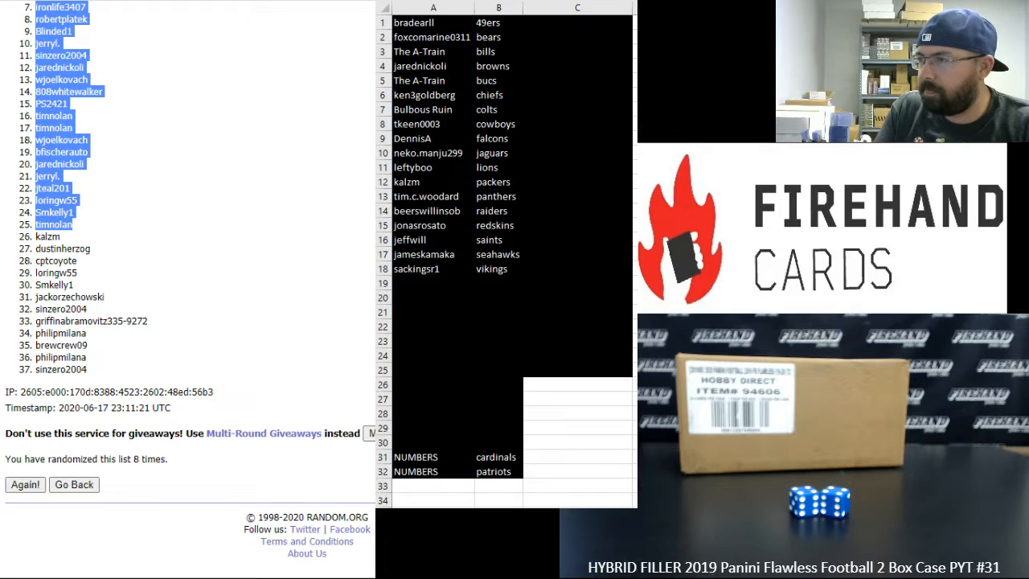
right_click(577, 6)
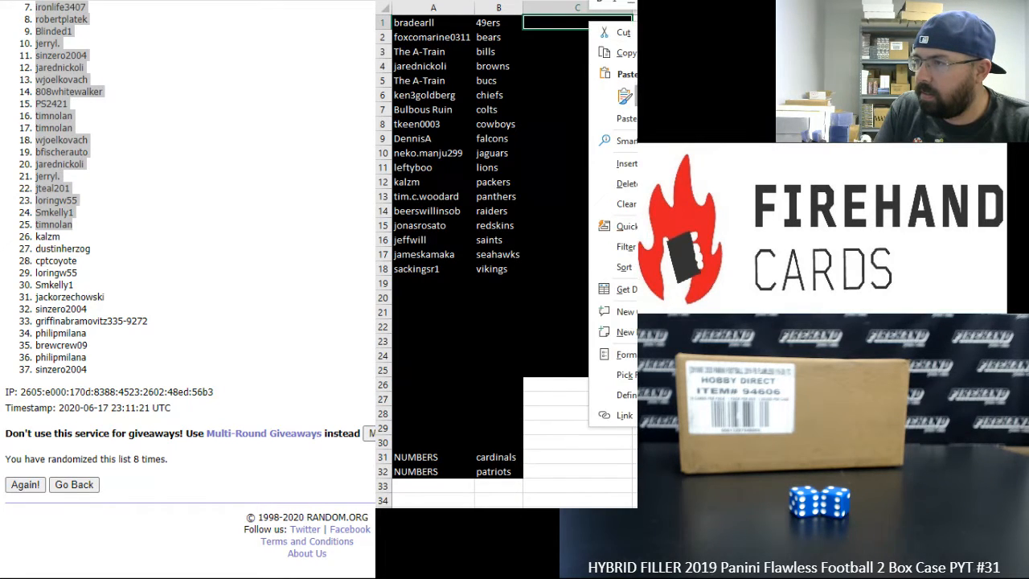
left_click(625, 74)
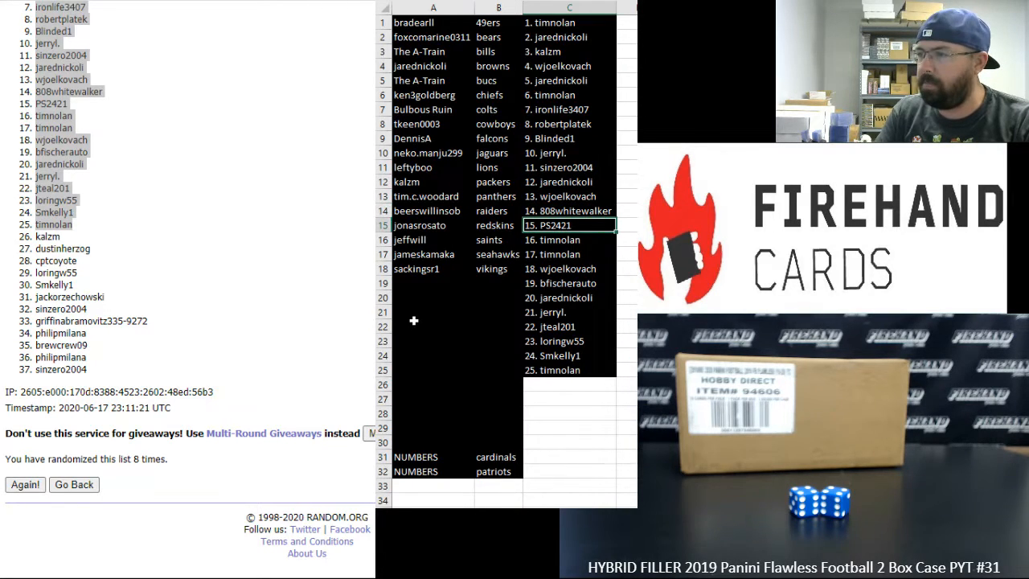
left_click(569, 254)
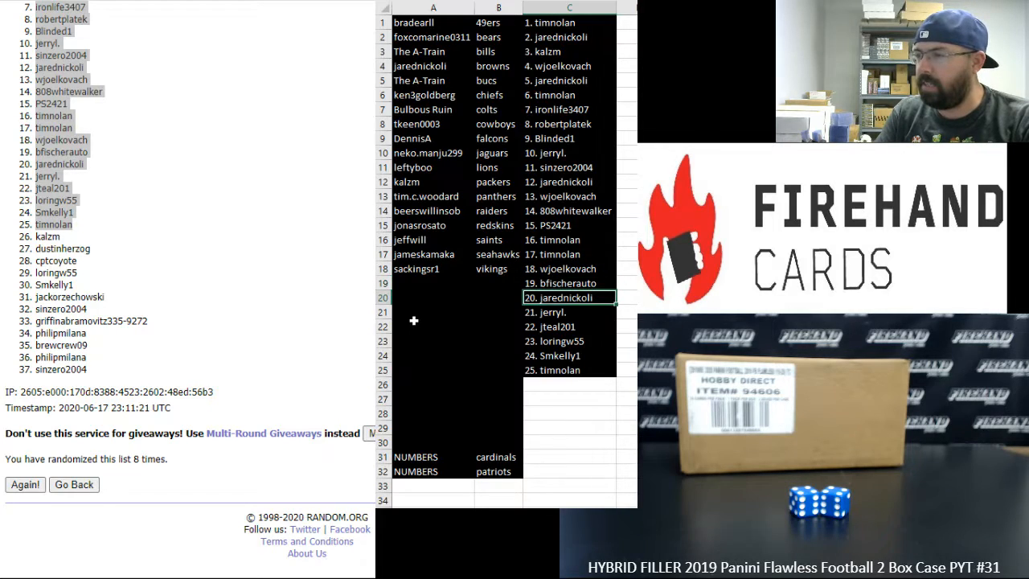
left_click(570, 326)
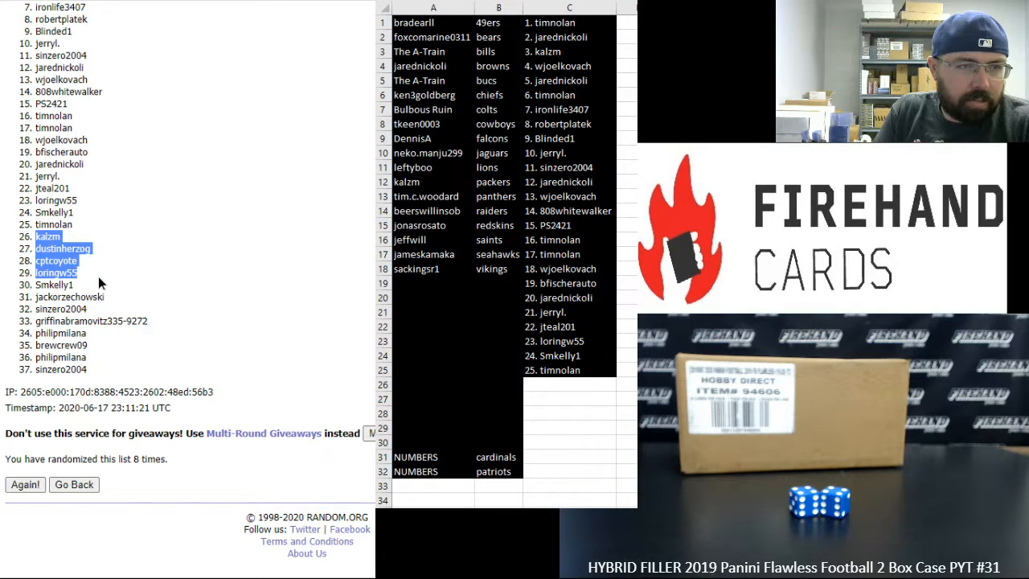
Step: Copy names 26–37 and paste them into column A at row 19, confirming the clipboard prompt
left_click_drag(55, 283, 88, 308)
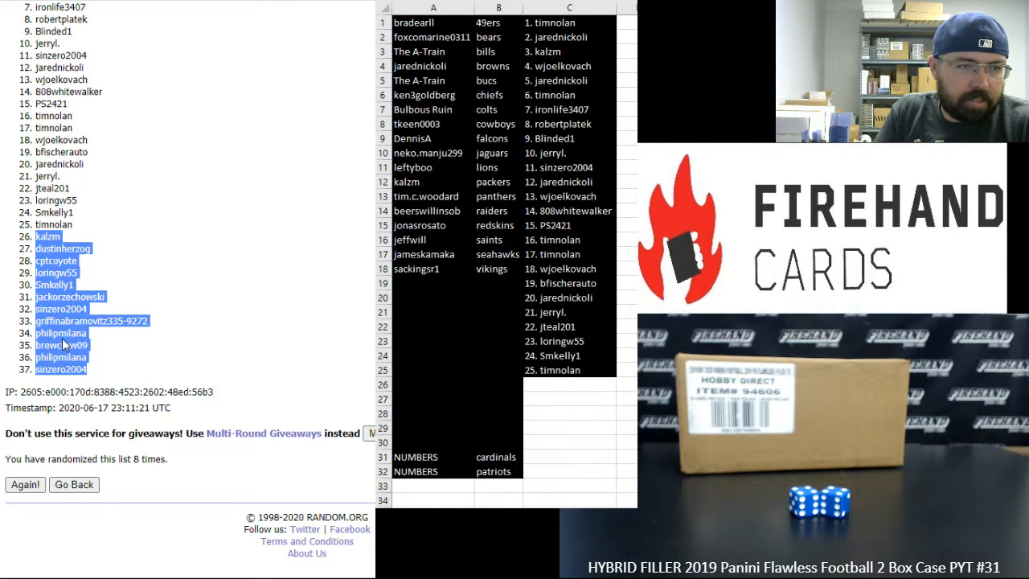
left_click(434, 283)
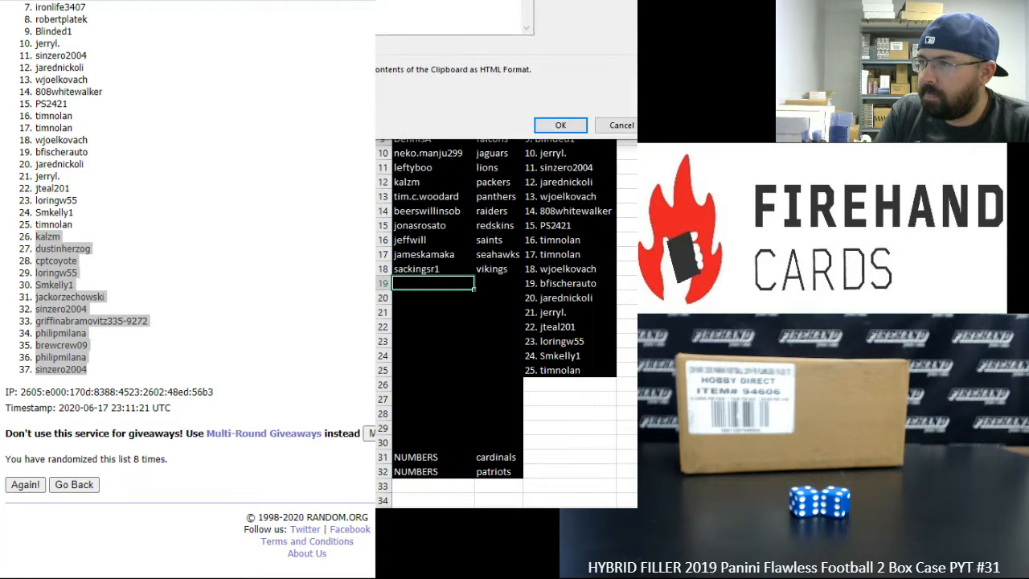
left_click(559, 125)
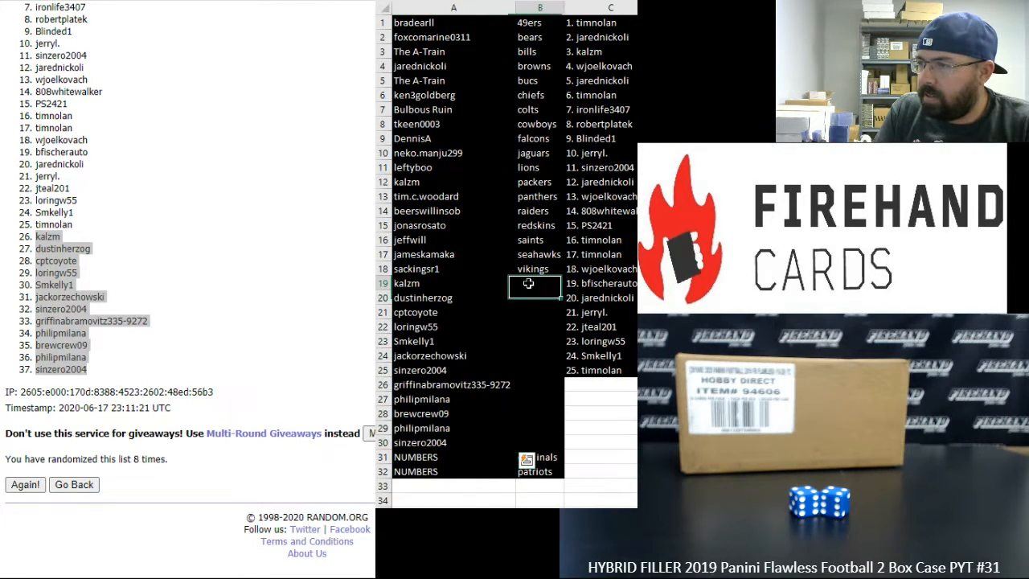
left_click(74, 484)
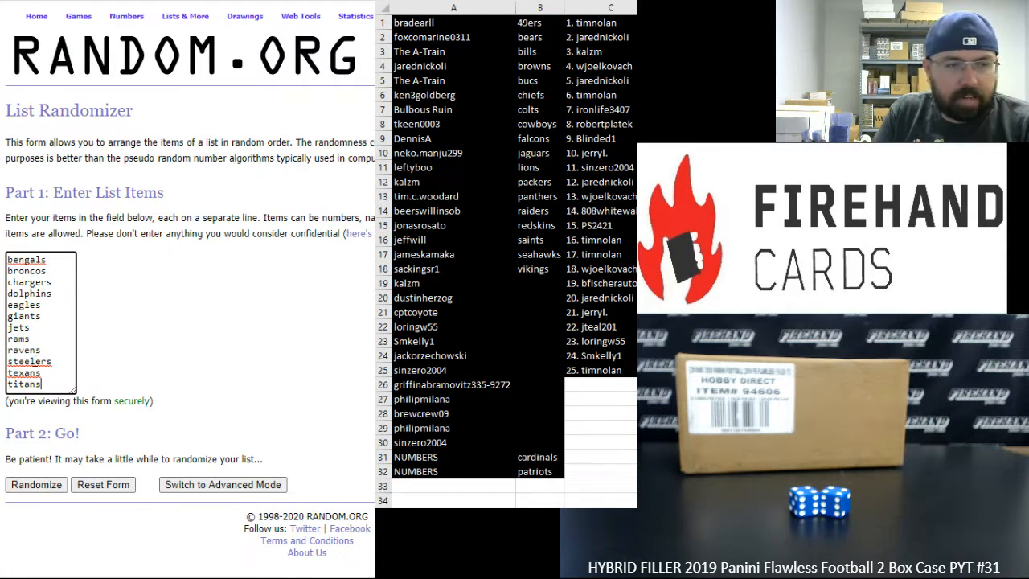
Step: Randomize the twelve leftover NFL teams, reshuffle repeatedly, and select the shuffled team names
left_click(36, 484)
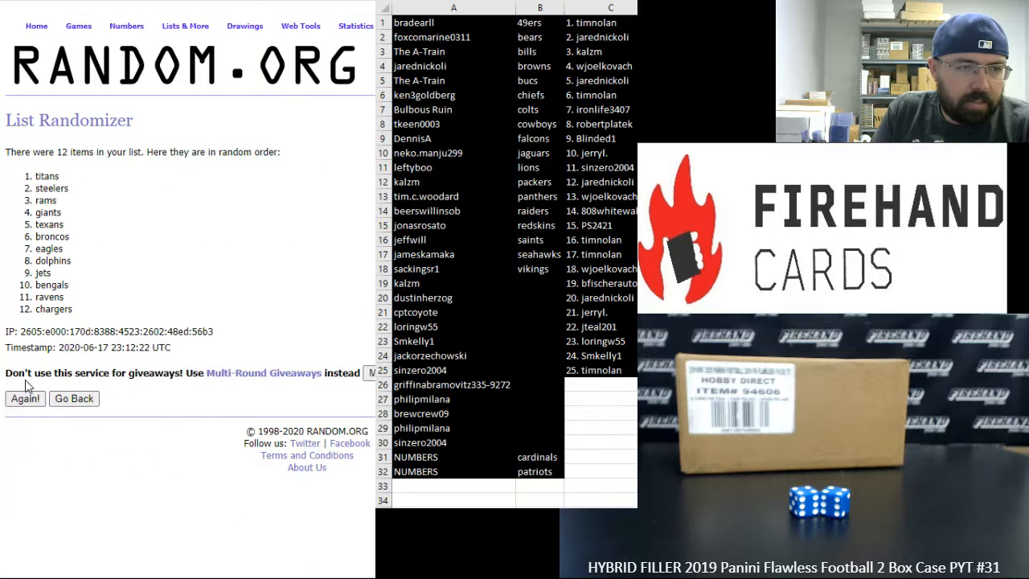
left_click(24, 398)
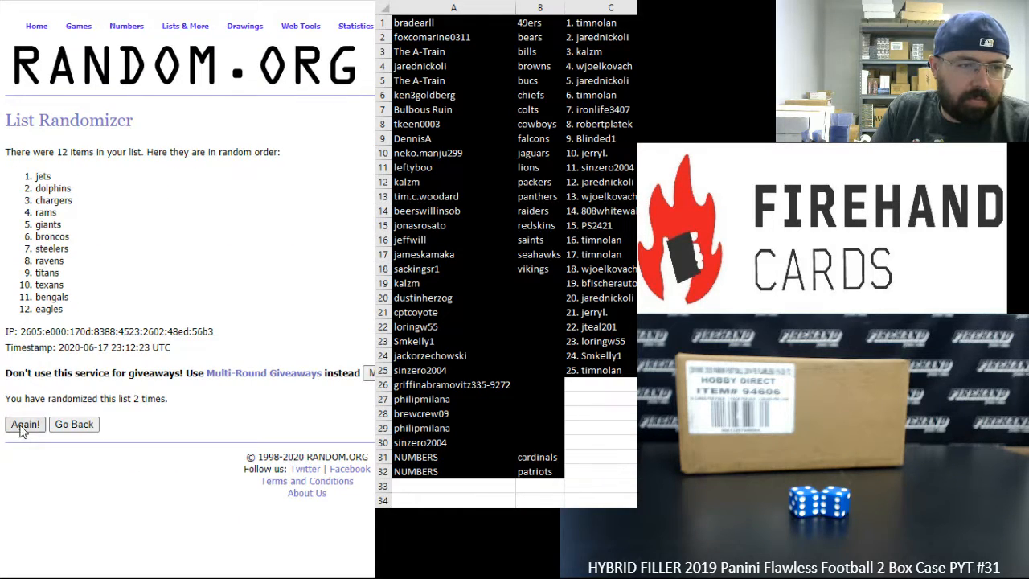
left_click(24, 424)
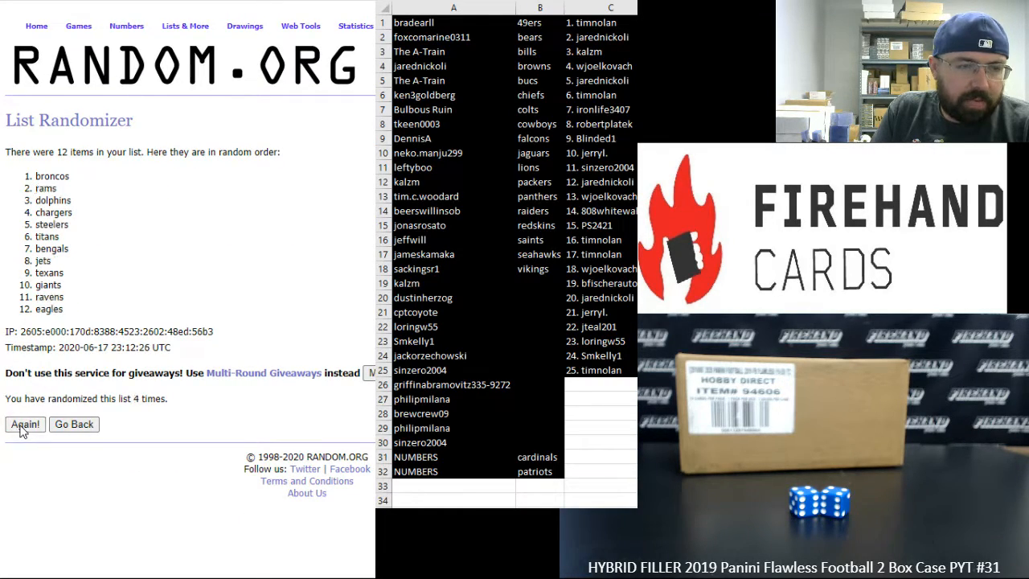
left_click(24, 424)
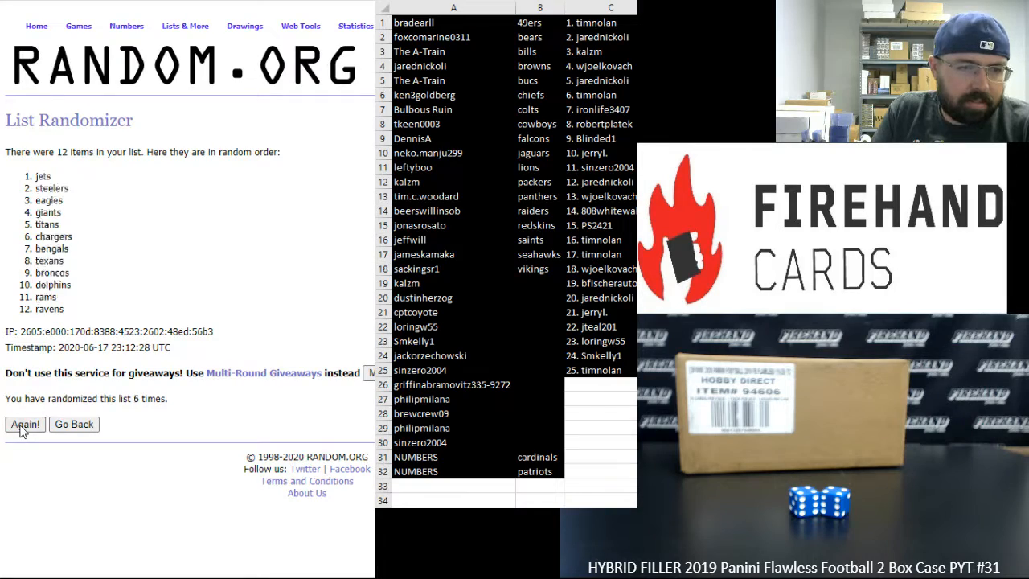
left_click(25, 424)
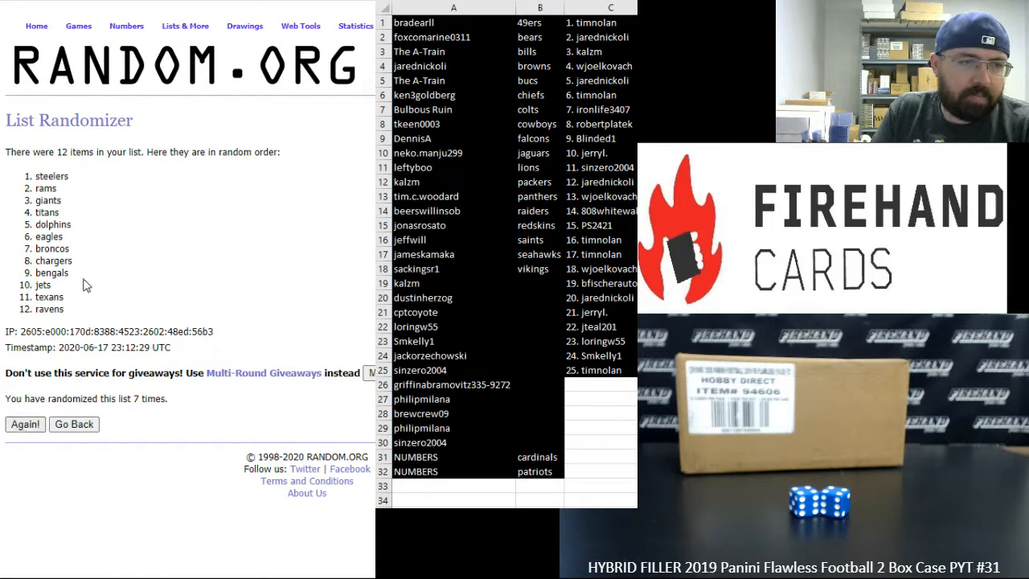
left_click(24, 424)
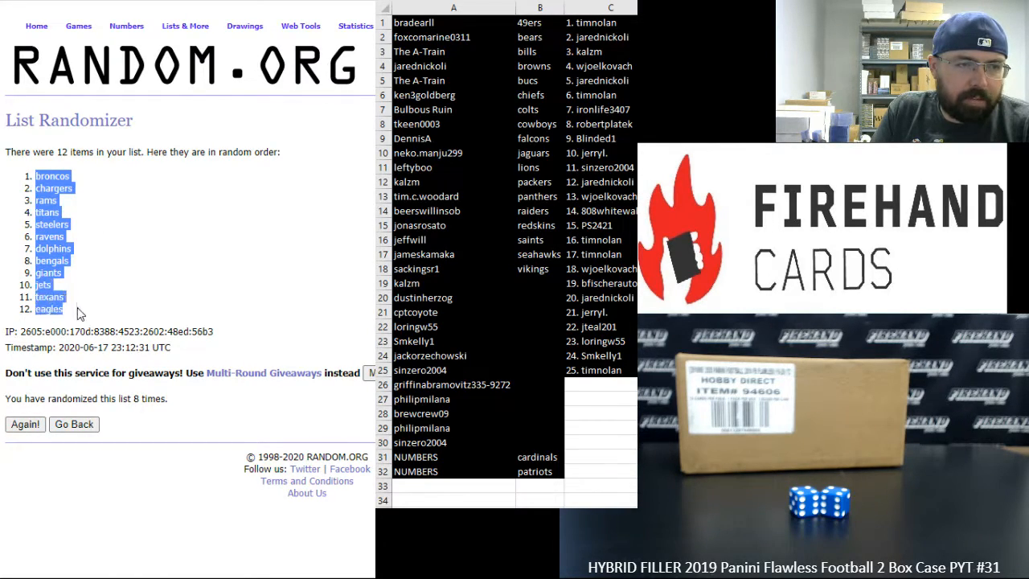
left_click(539, 283)
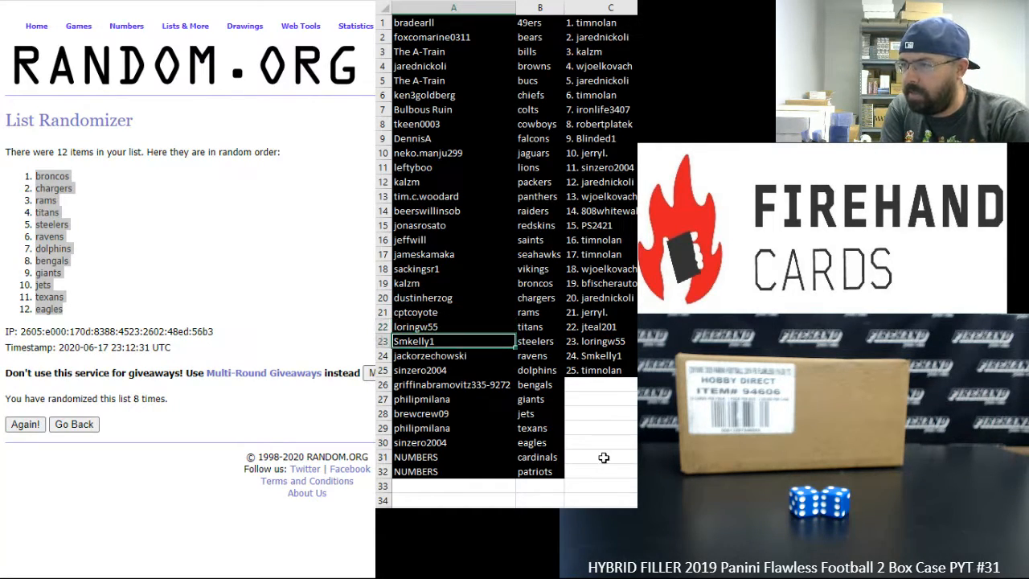
Step: Check the name paired with the Ravens among the pasted team assignments in column B
left_click(454, 355)
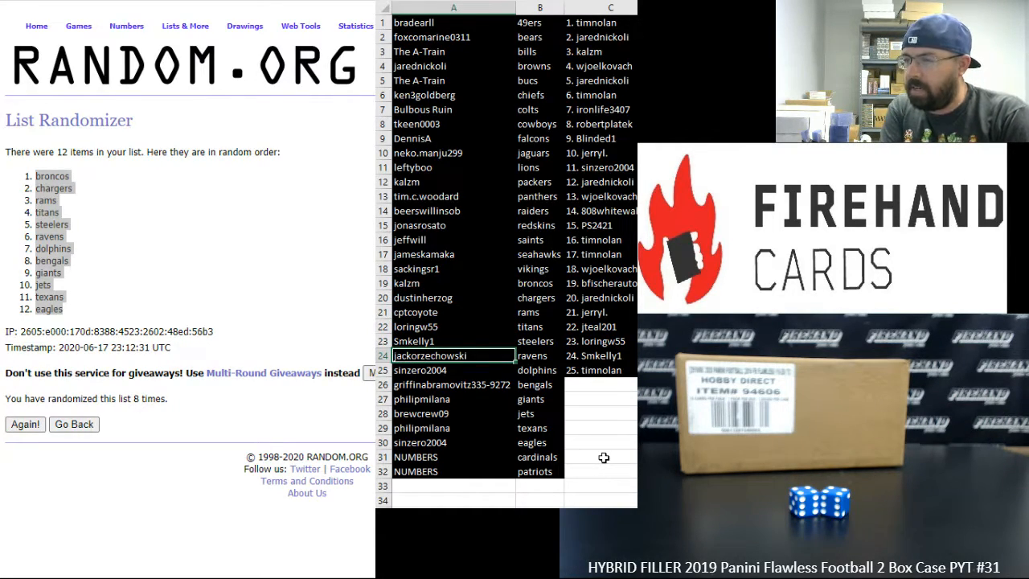